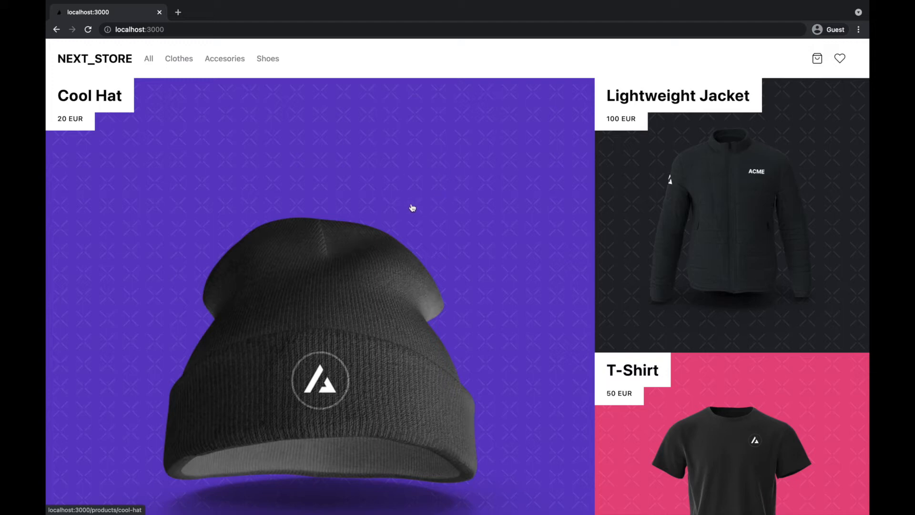
mouse_move(428, 219)
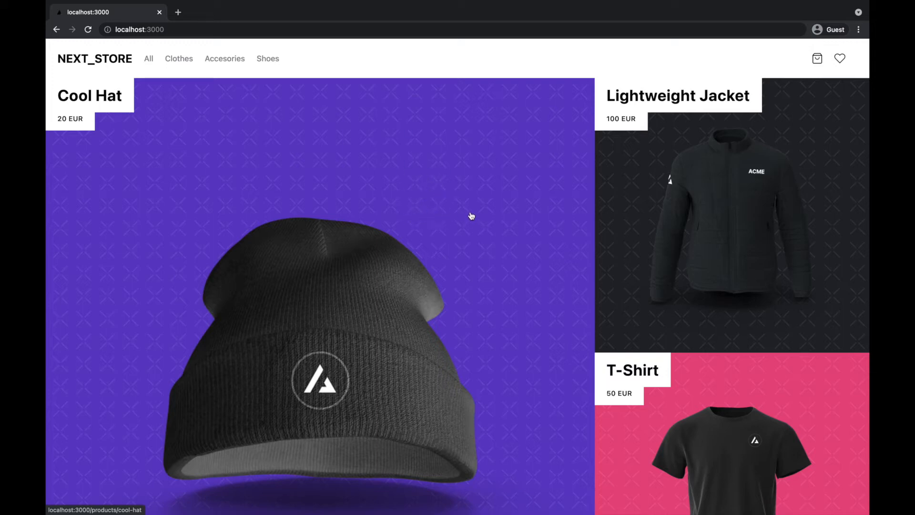
mouse_move(425, 192)
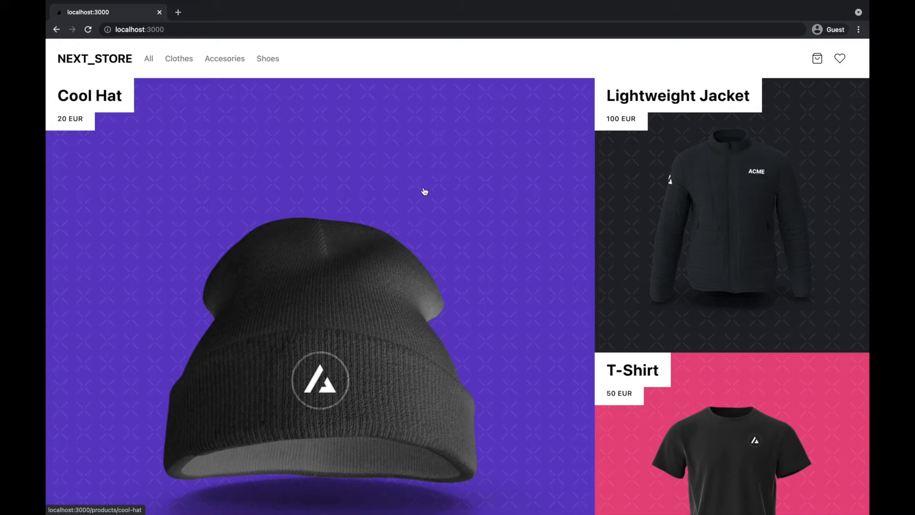
mouse_move(588, 252)
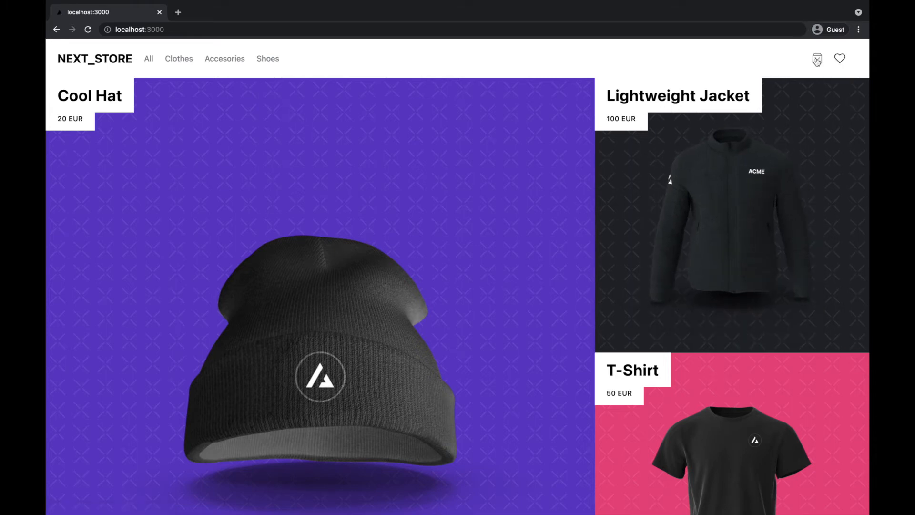
Show the cart sidebar sliding open and closing again in the store header
left_click(818, 58)
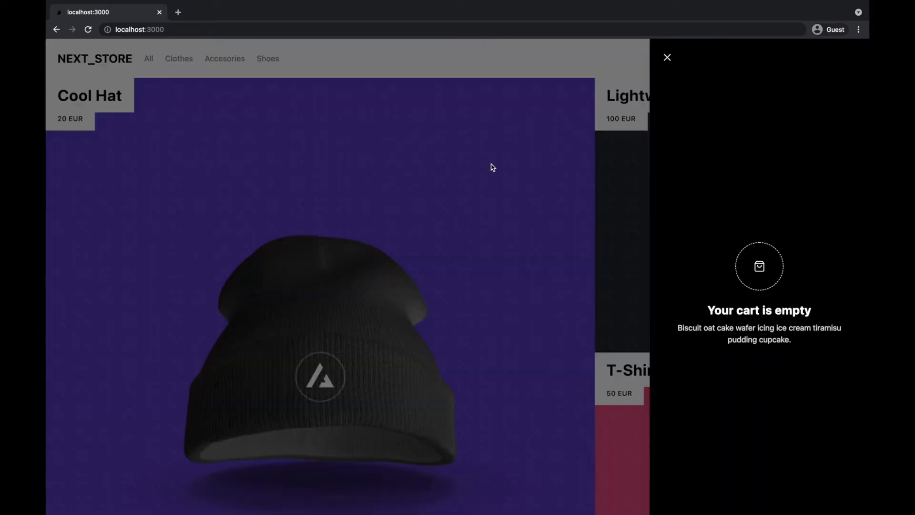
mouse_move(256, 167)
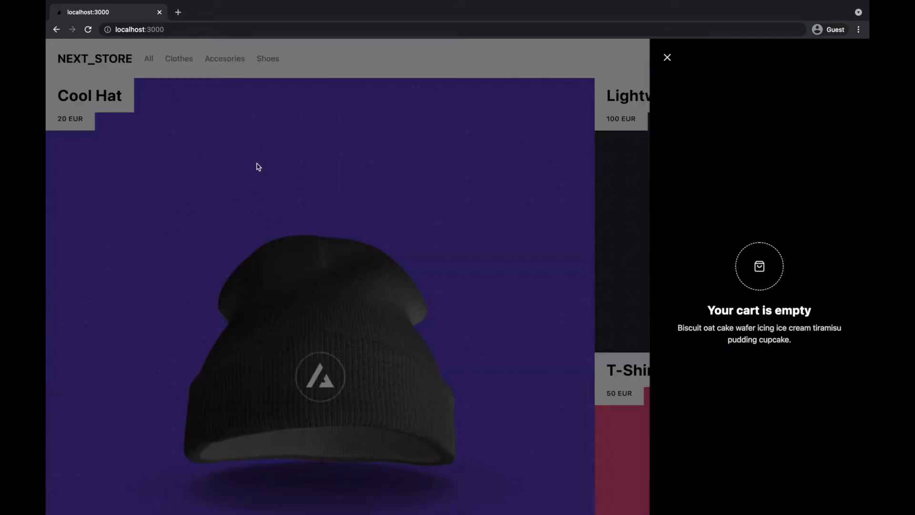
left_click(668, 58)
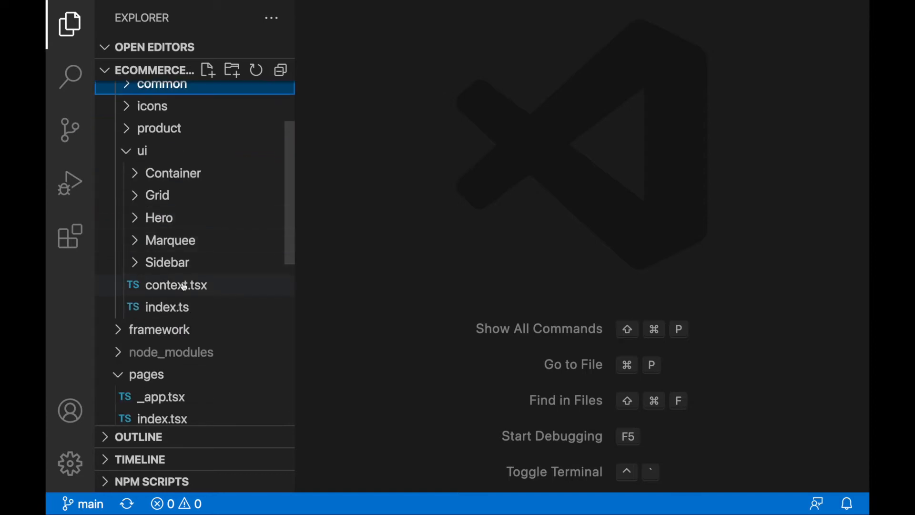
Review components/ui/context.tsx: sidebar state, UIProvider and the useUI hook
double_click(177, 285)
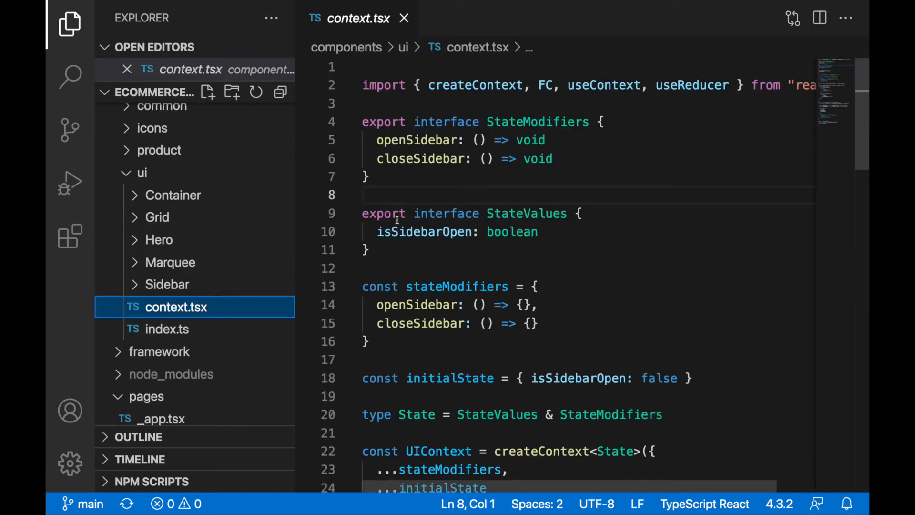
left_click(69, 25)
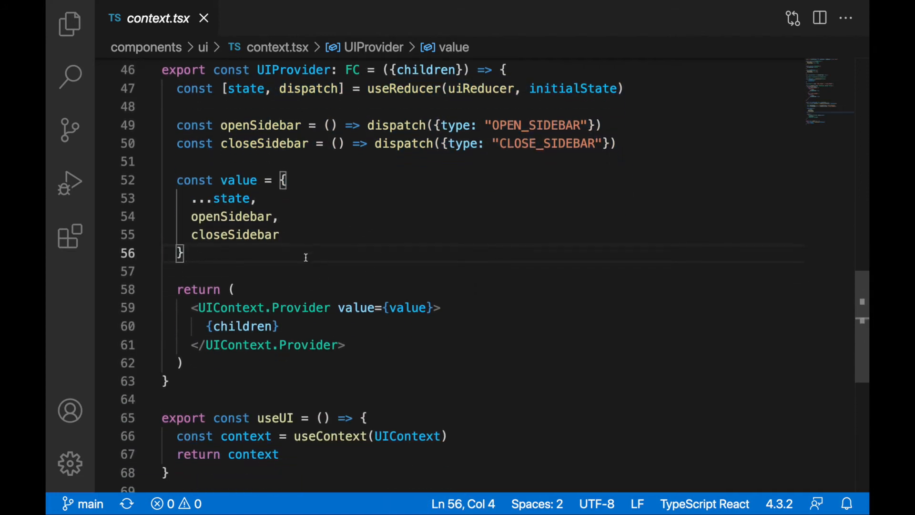
double_click(230, 308)
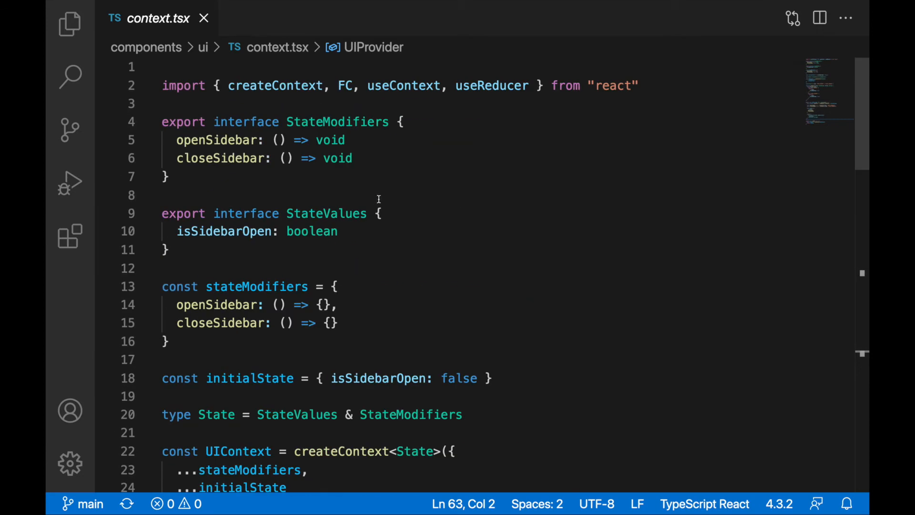
mouse_move(337, 121)
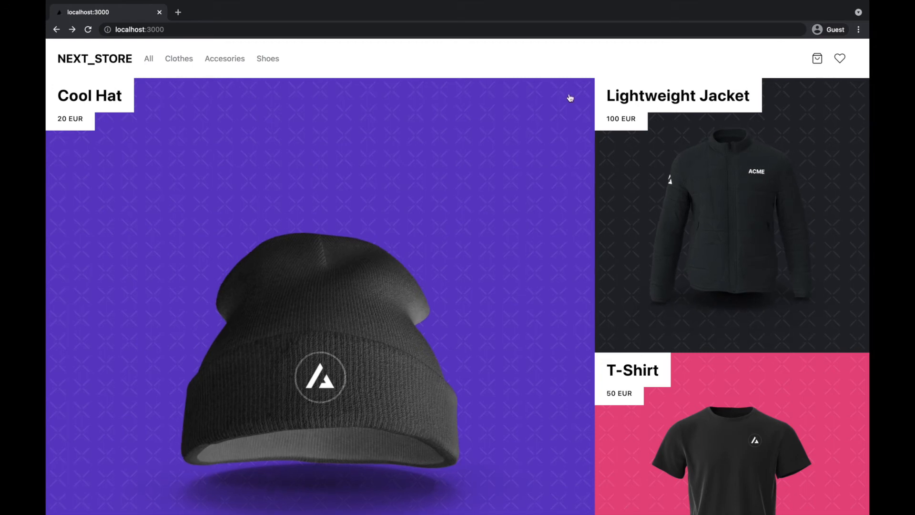
Visit the store's /wishlist page via the heart icon, showing the wishlist empty
left_click(841, 58)
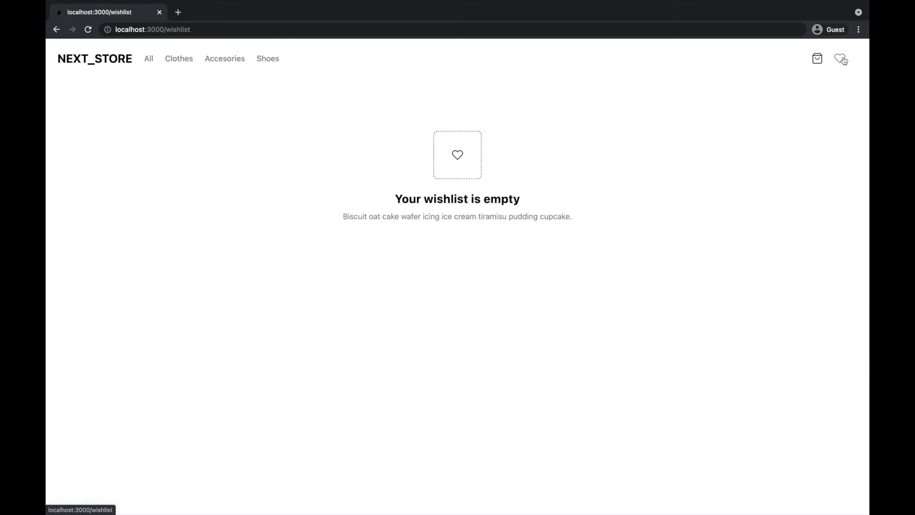
left_click(817, 58)
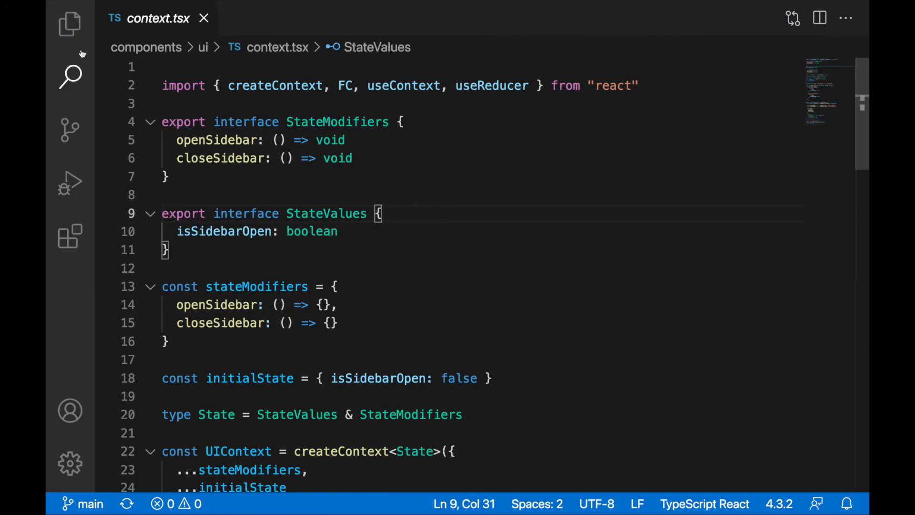
left_click(70, 25)
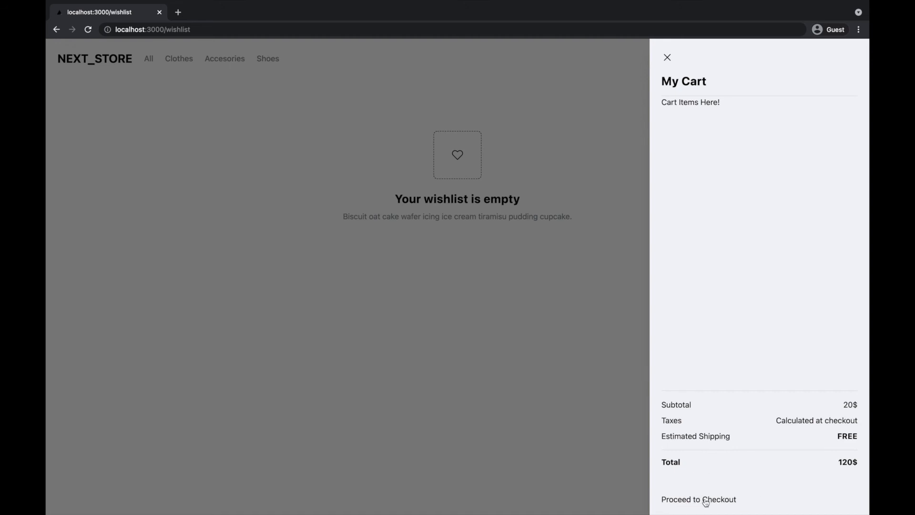
mouse_move(640, 167)
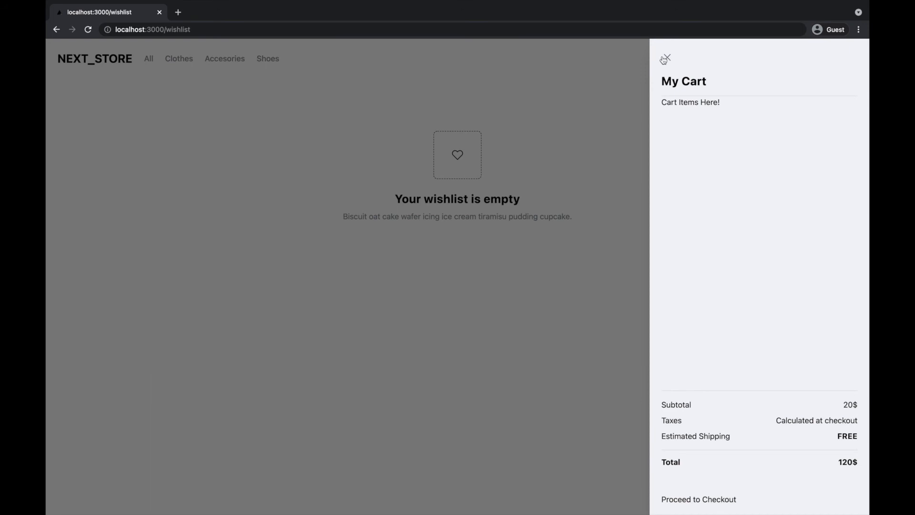
Close the My Cart sidebar and start loading academy.eincode.com in a new tab
left_click(666, 58)
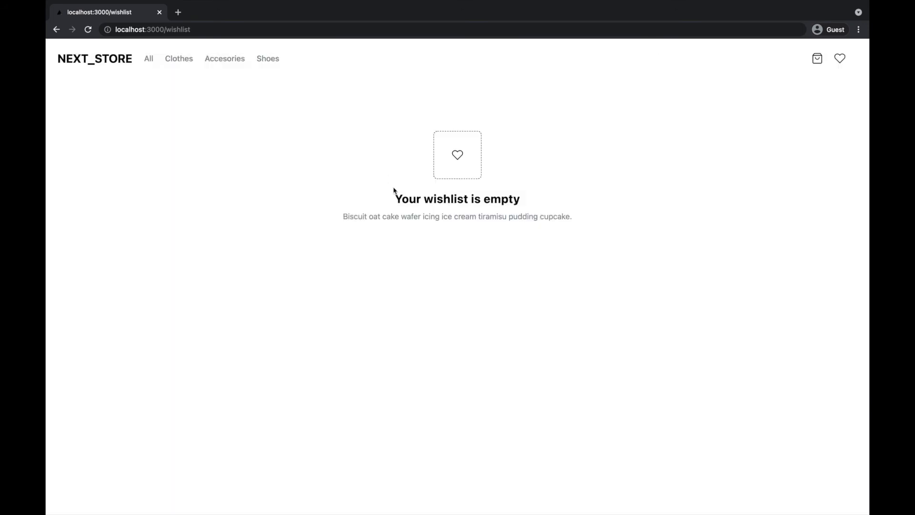
type("academy.eincode.com")
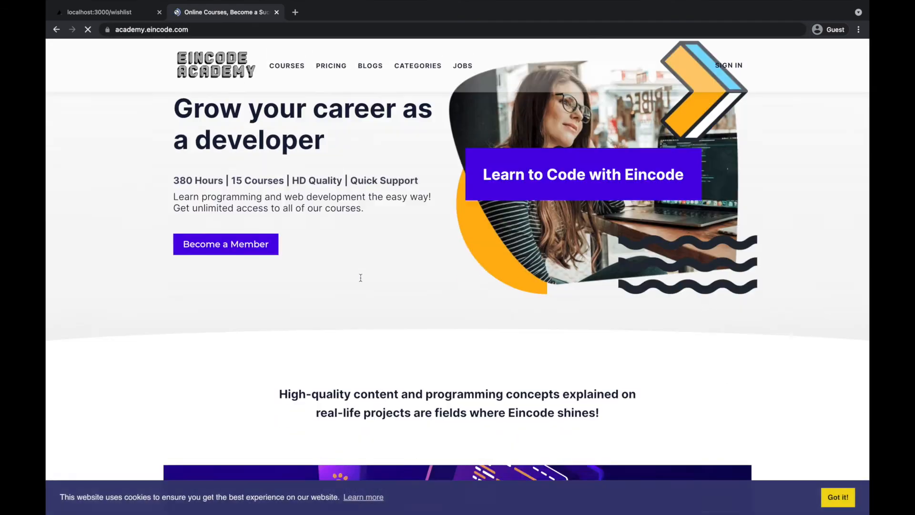
Open the Next JS & Typescript with Shopify Integration course page with its 108 lectures
left_click(287, 65)
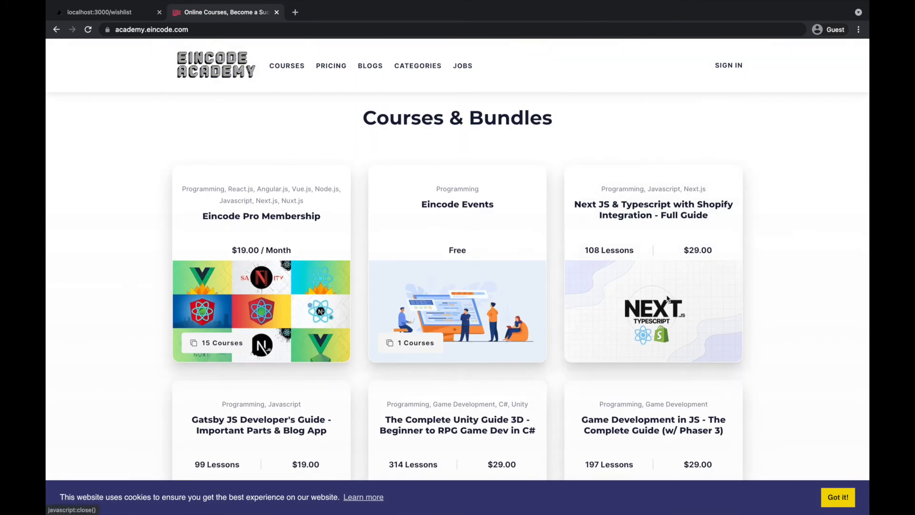
left_click(652, 209)
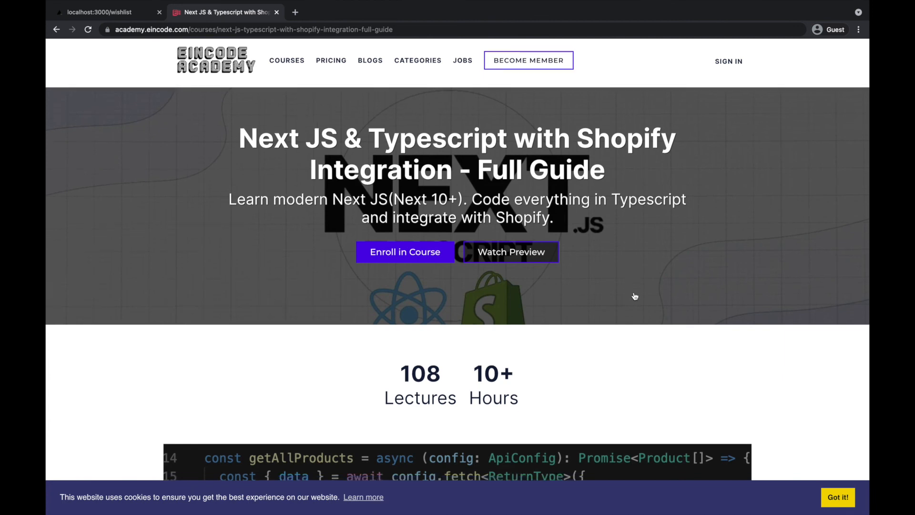
scroll("down", 3)
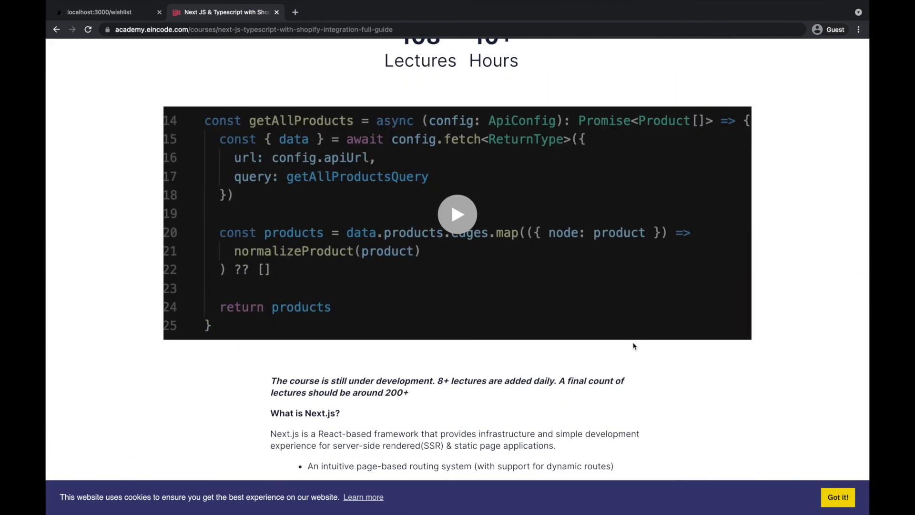
scroll("up", 3)
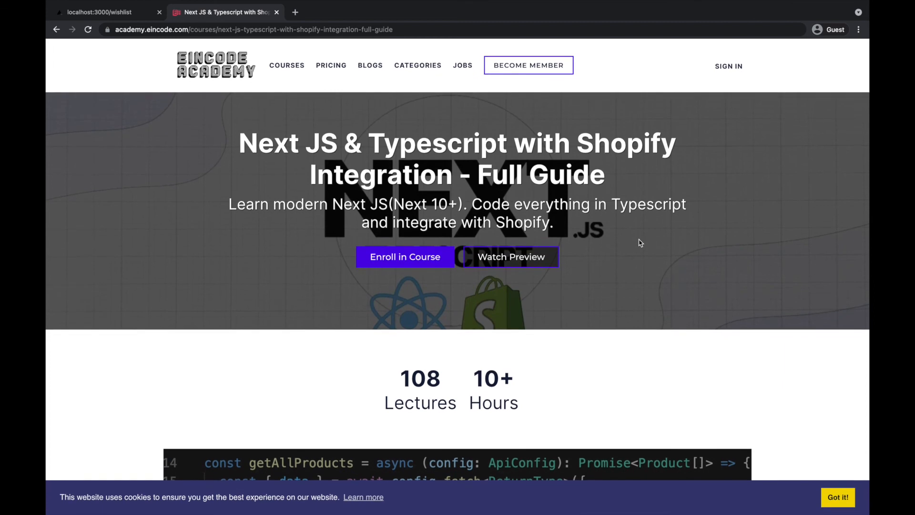